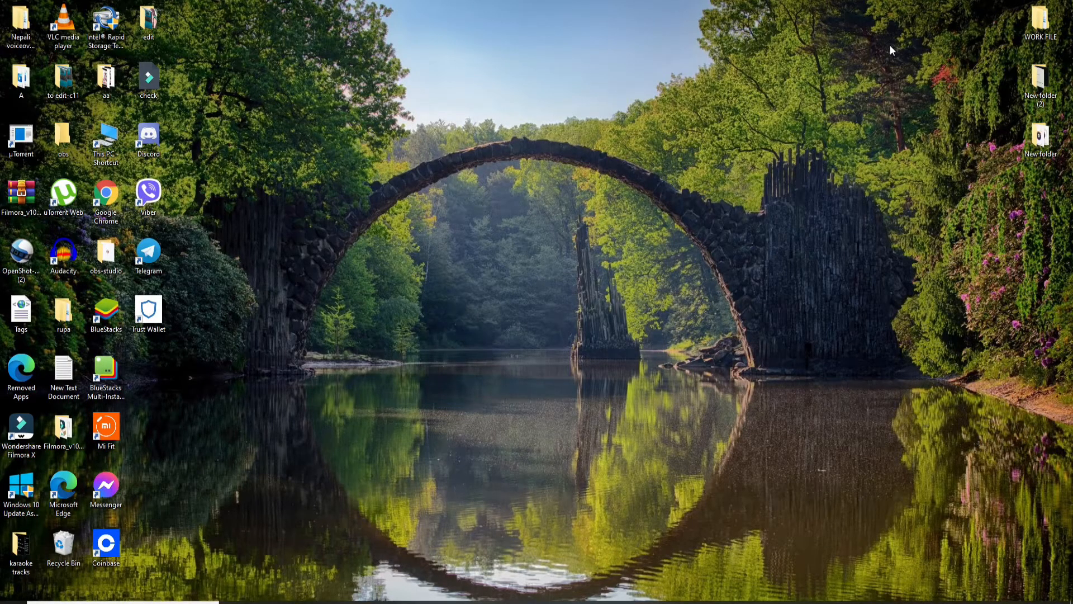
{"action": "mouse_move", "coordinate": [576, 184]}
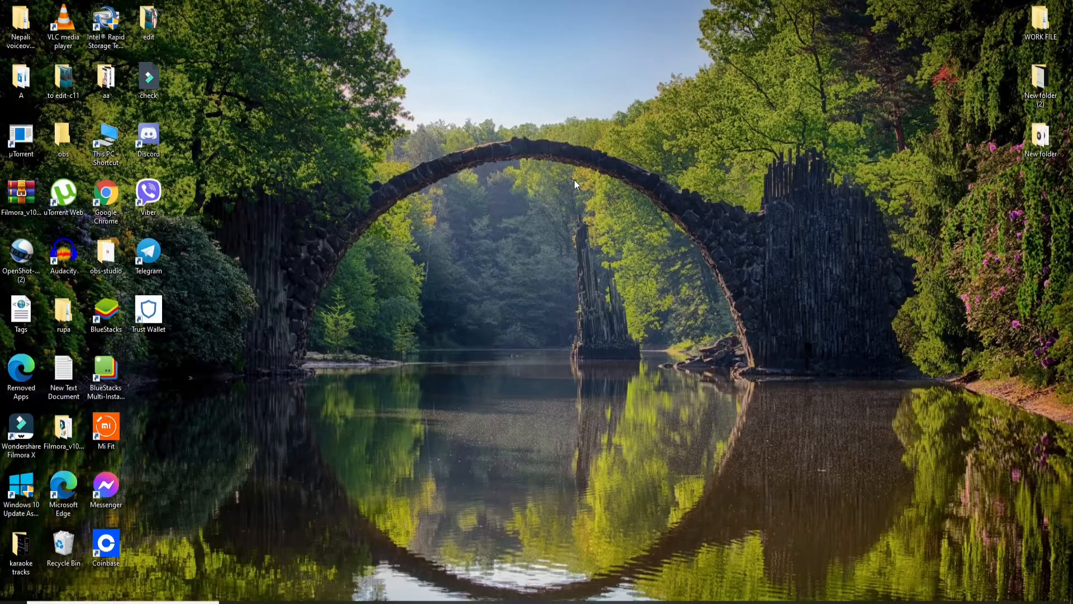
{"action": "mouse_move", "coordinate": [349, 387]}
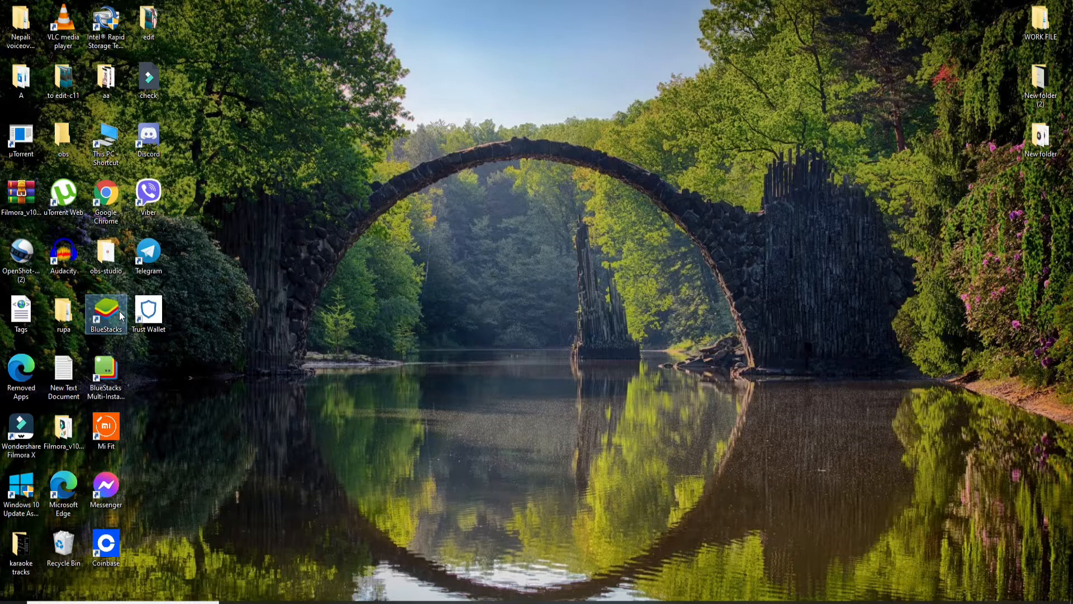
{"action": "mouse_move", "coordinate": [106, 309]}
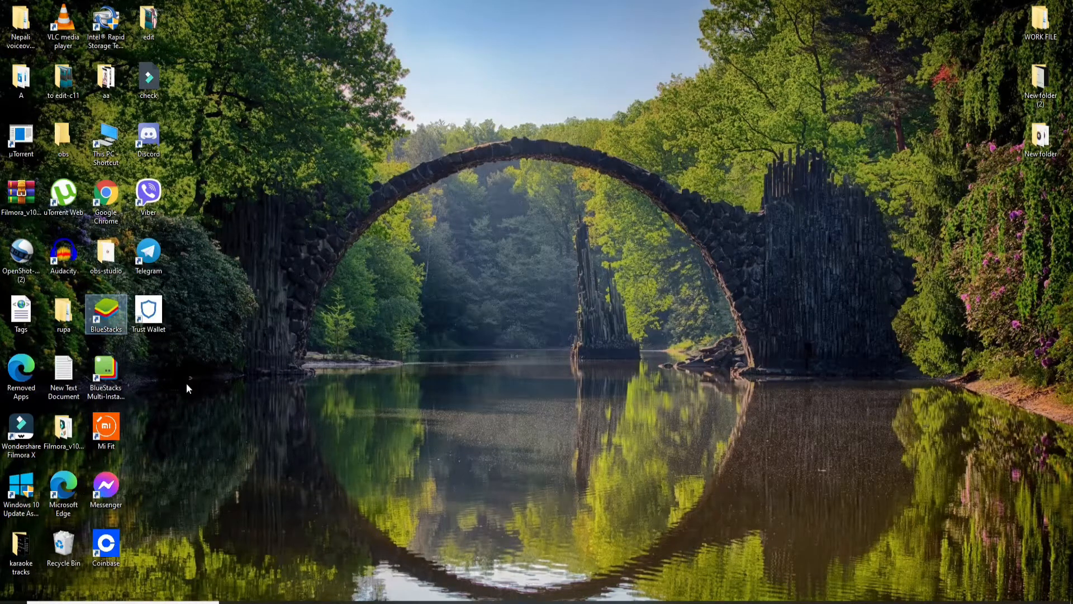
Launch BlueStacks from its desktop shortcut and reach the home screen of games.
{"action": "double_click", "coordinate": [105, 309]}
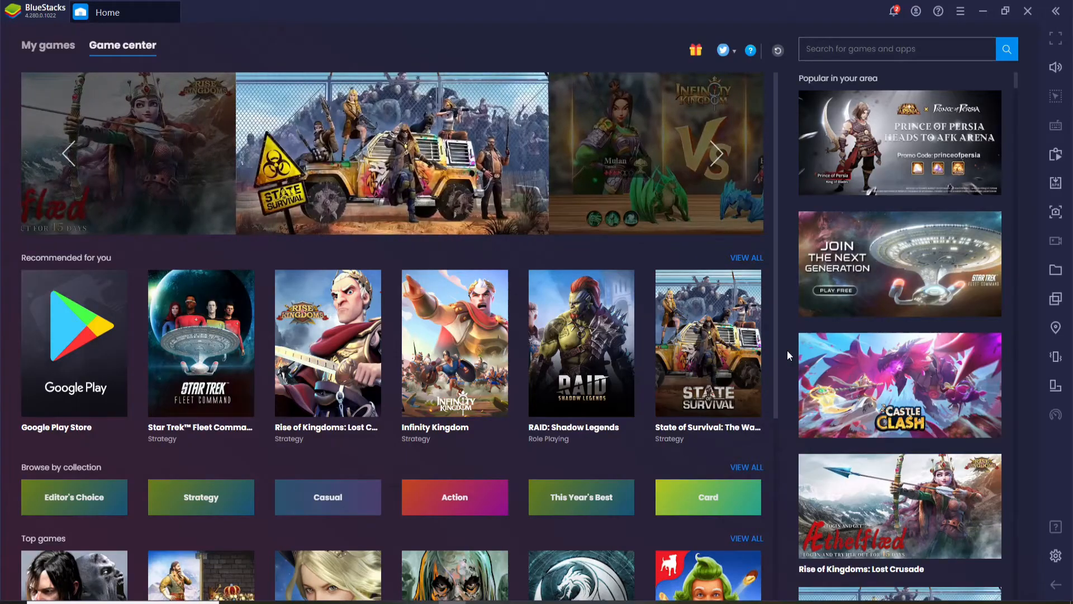
{"action": "mouse_move", "coordinate": [491, 274]}
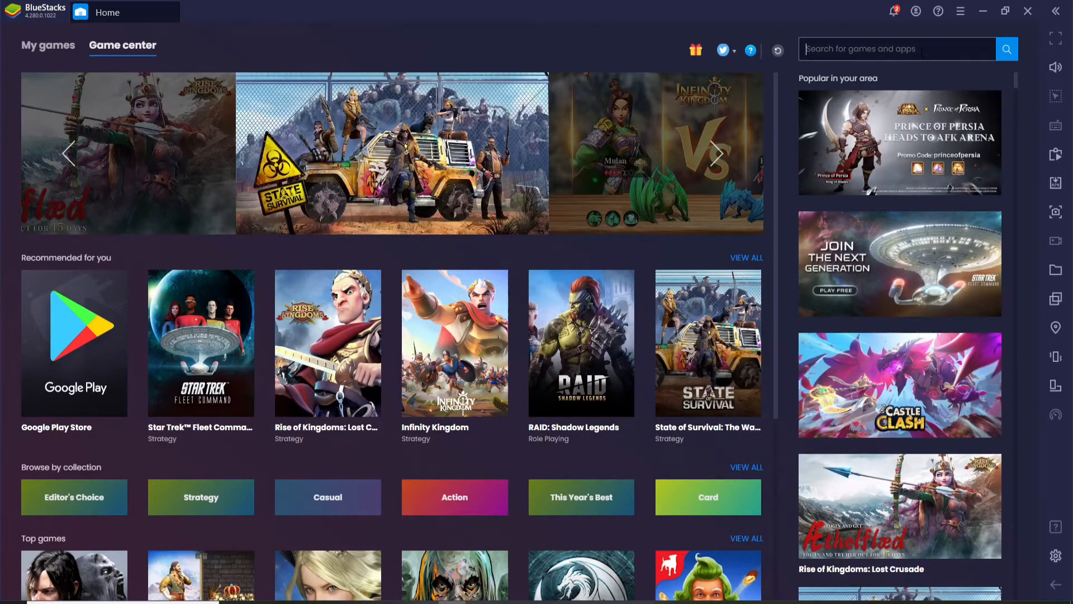
Search BlueStacks for 'zebpay', which finds no games and offers Google Play.
{"action": "type", "text": "zebpay"}
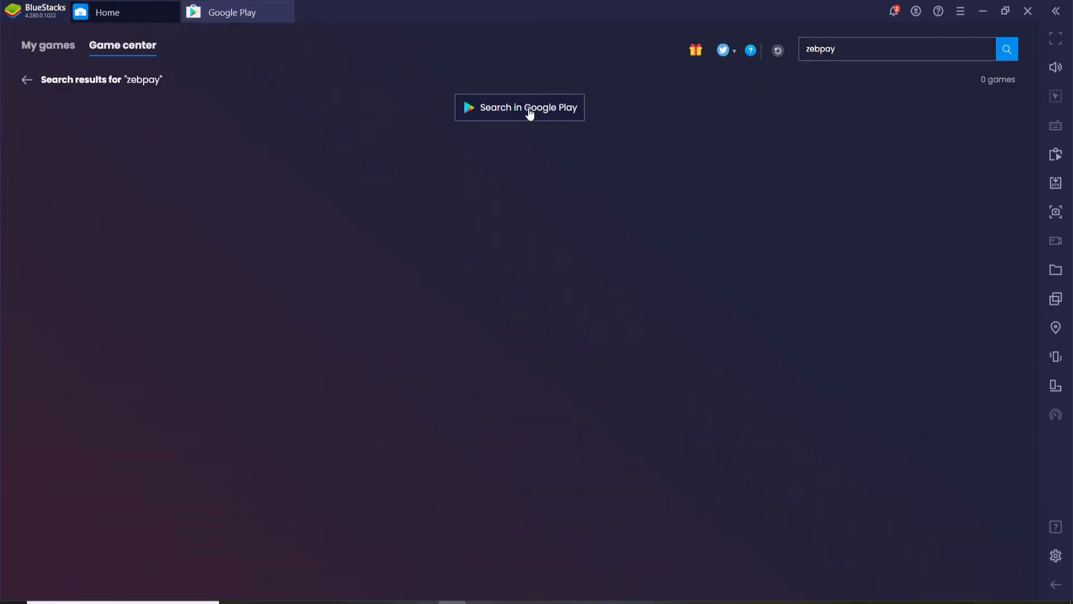
Find Zebpay in Google Play and install the Zebpay Bitcoin and Cryptocurrency Exchange app.
{"action": "left_click", "coordinate": [519, 107]}
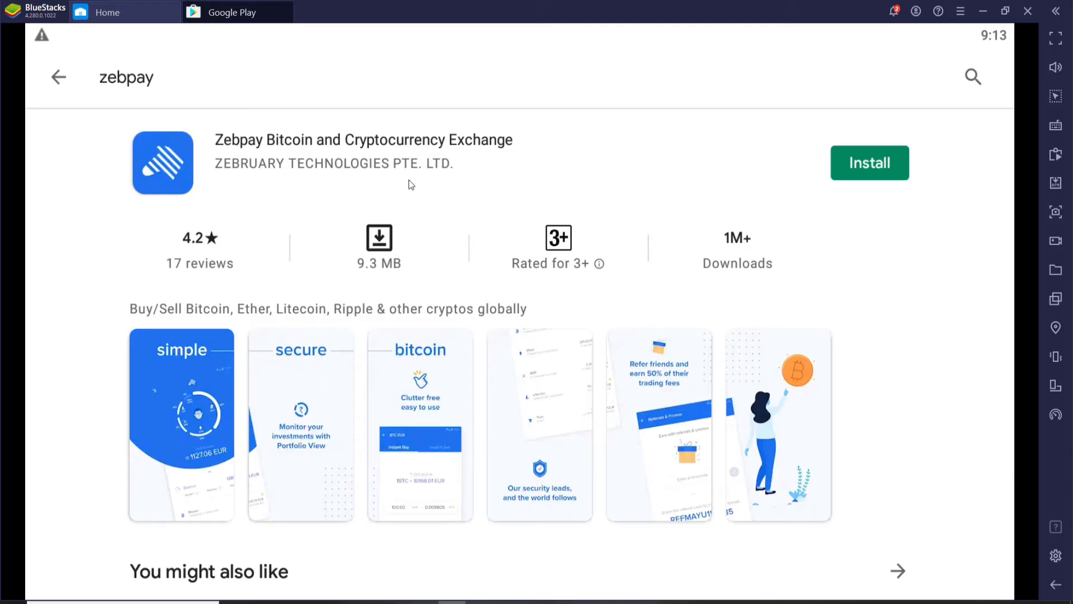
{"action": "mouse_move", "coordinate": [594, 140]}
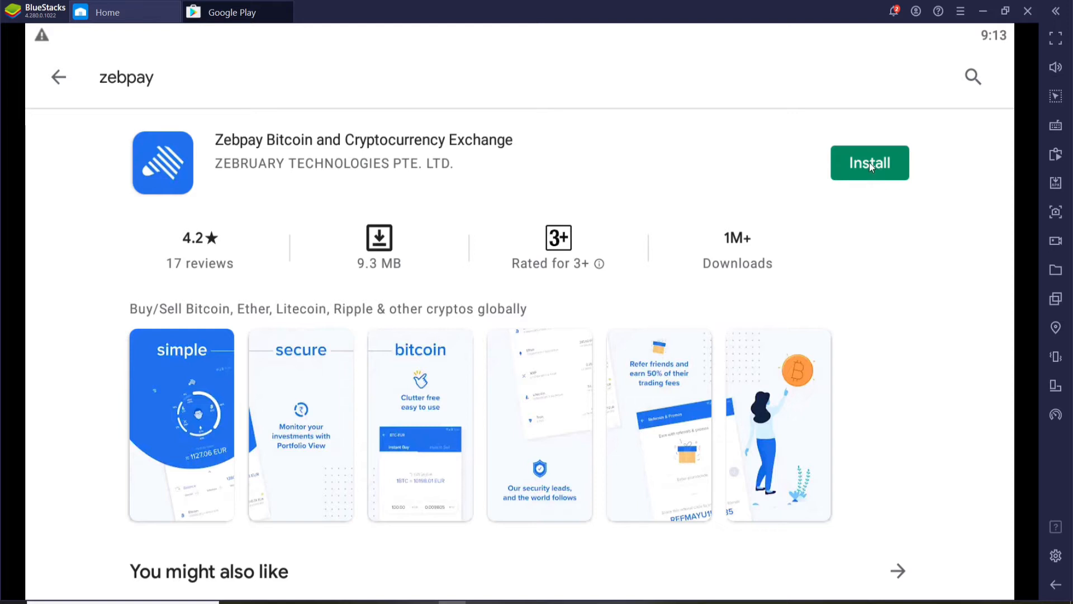
{"action": "left_click", "coordinate": [870, 162]}
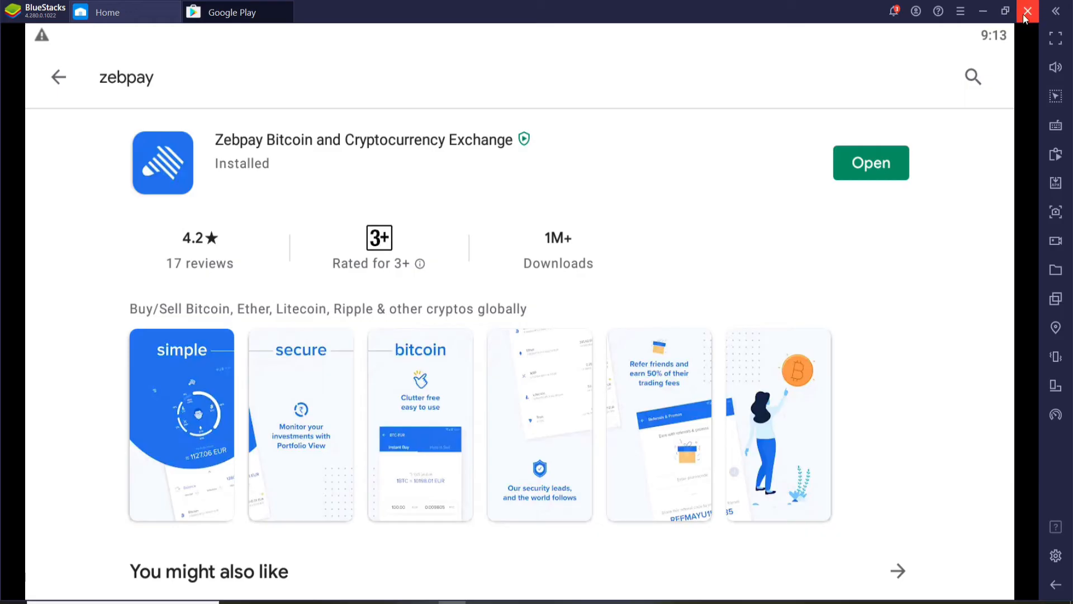
Close BlueStacks to the system tray and select the new Zebpay desktop shortcut.
{"action": "left_click", "coordinate": [1028, 11]}
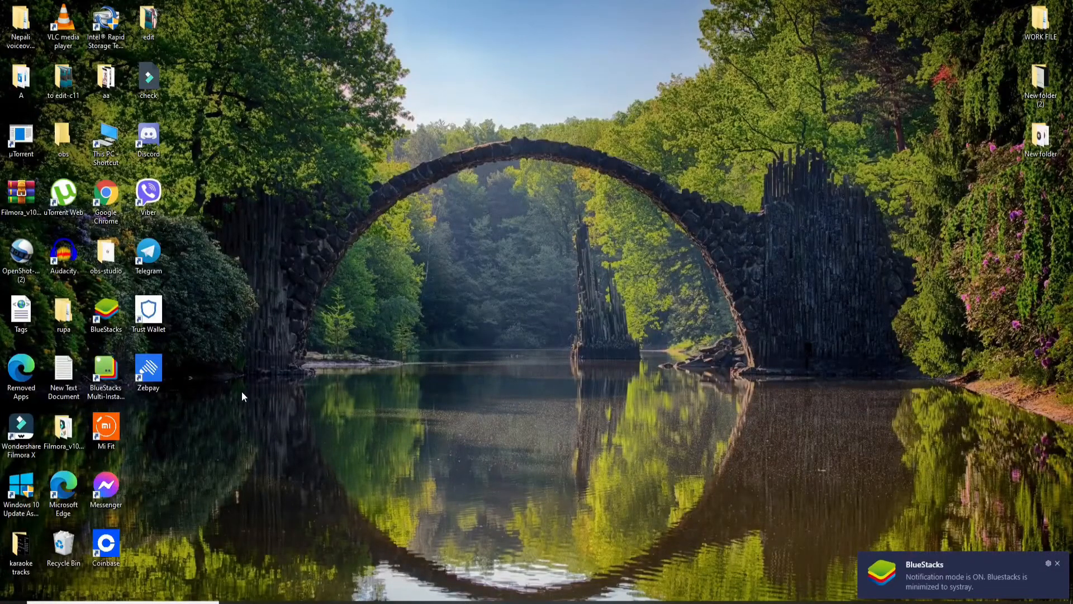
{"action": "left_click", "coordinate": [148, 370]}
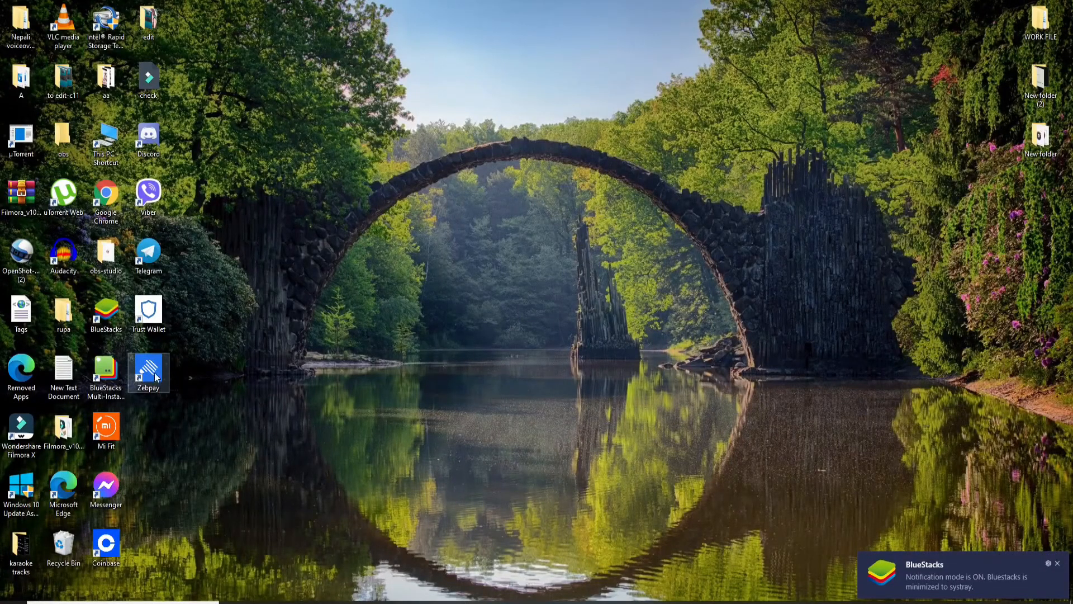